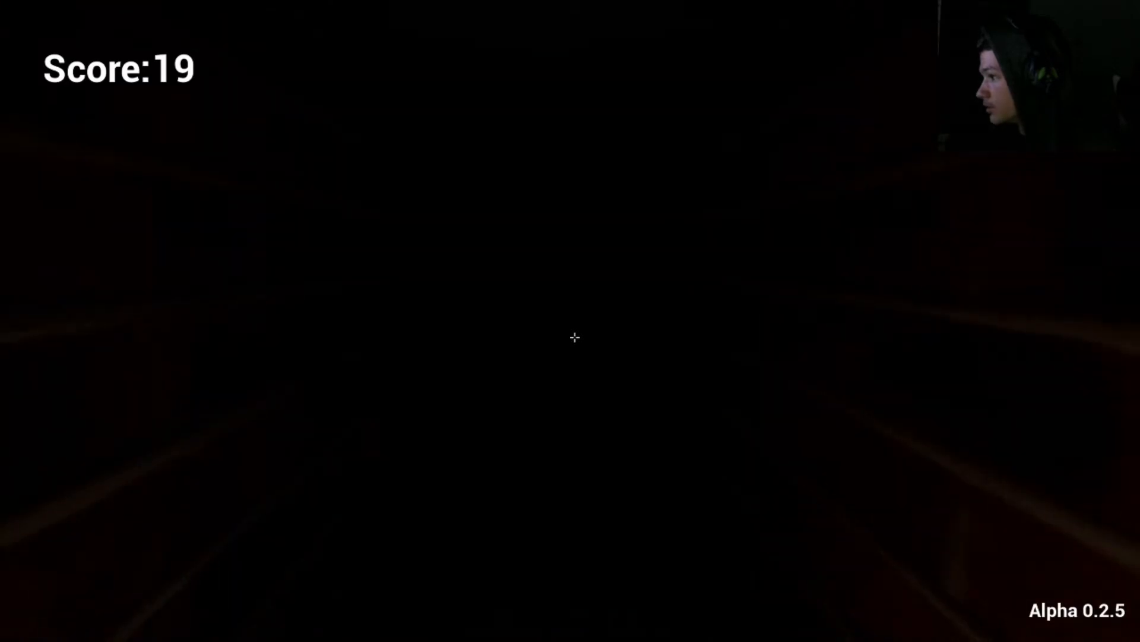
mouse_move(575, 336)
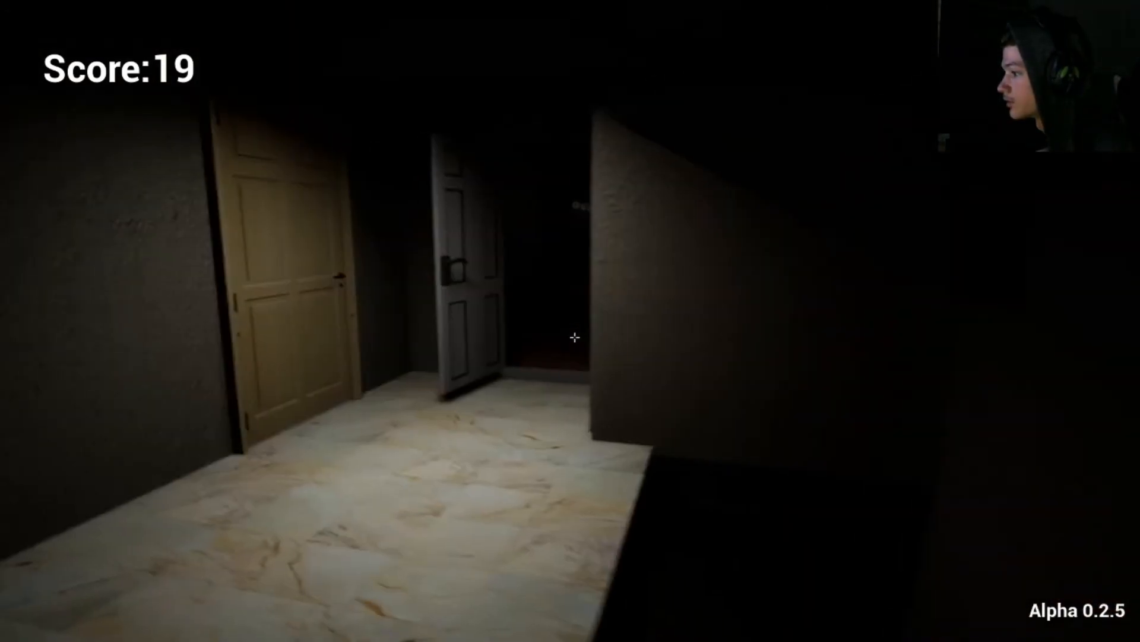
mouse_move(575, 336)
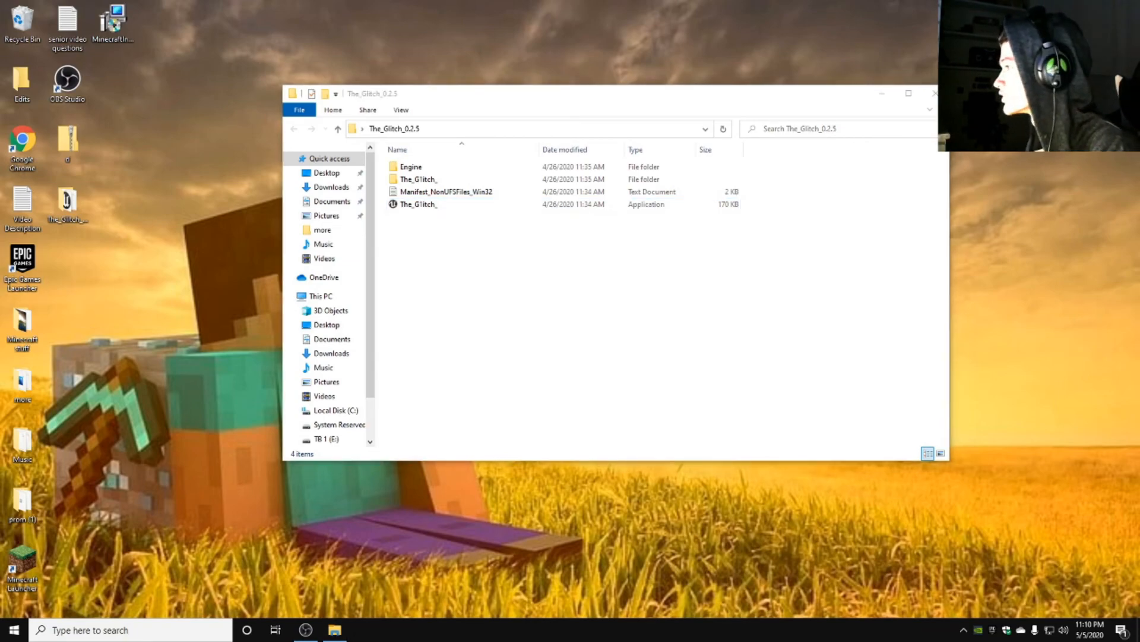
- Switch from the The_Glitch_0.2.5 folder to Chrome, landing on a blank tab
click(933, 92)
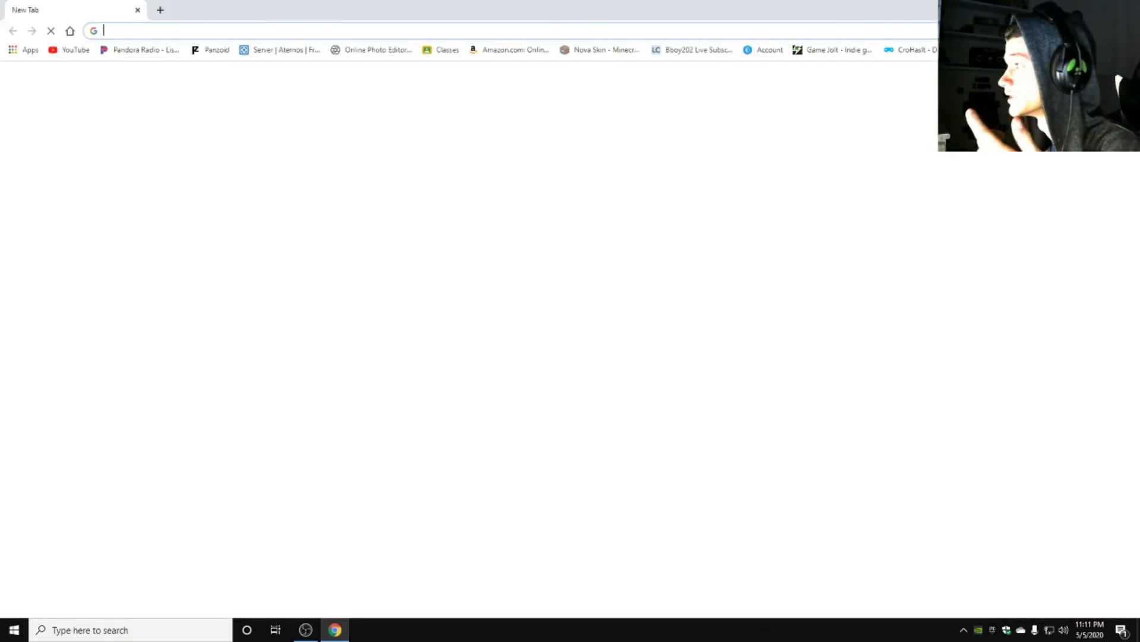
- Go to gamejolt.com, browse the #horror tag and reach page 2 where The Glitch is listed
text(gamejolt.com)
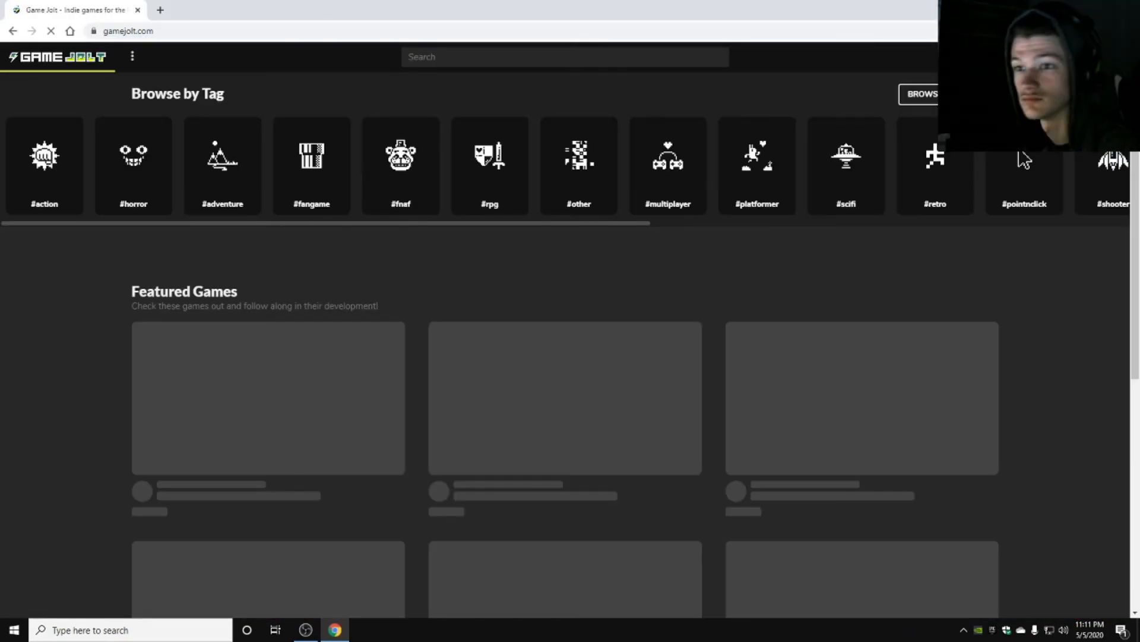
click(133, 165)
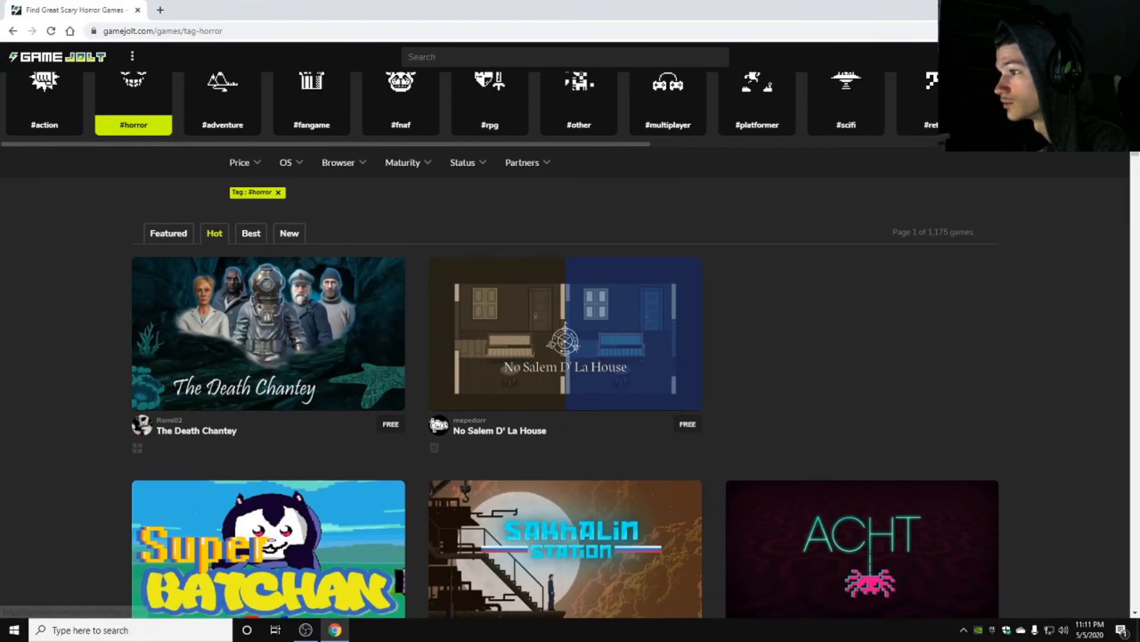
scroll(down, 3)
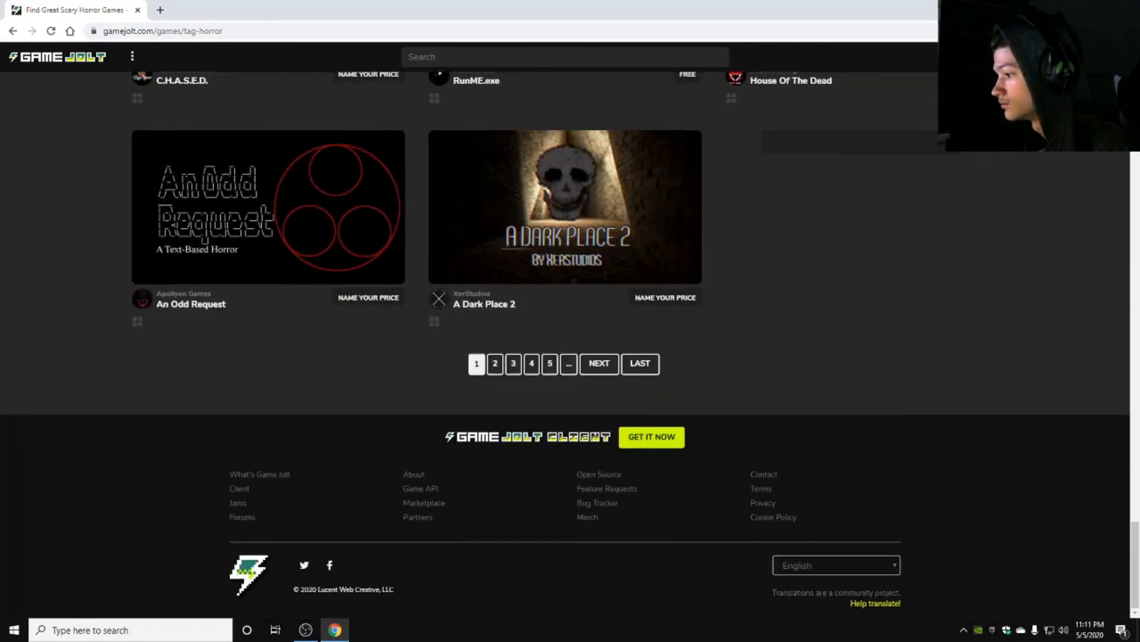
click(494, 363)
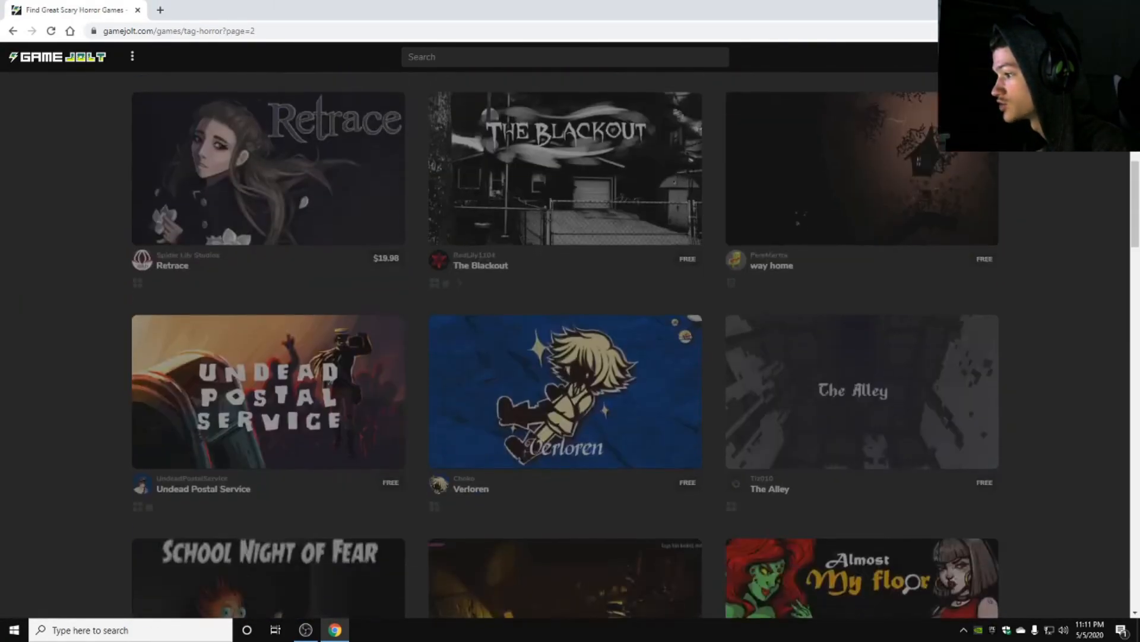
scroll(down, 3)
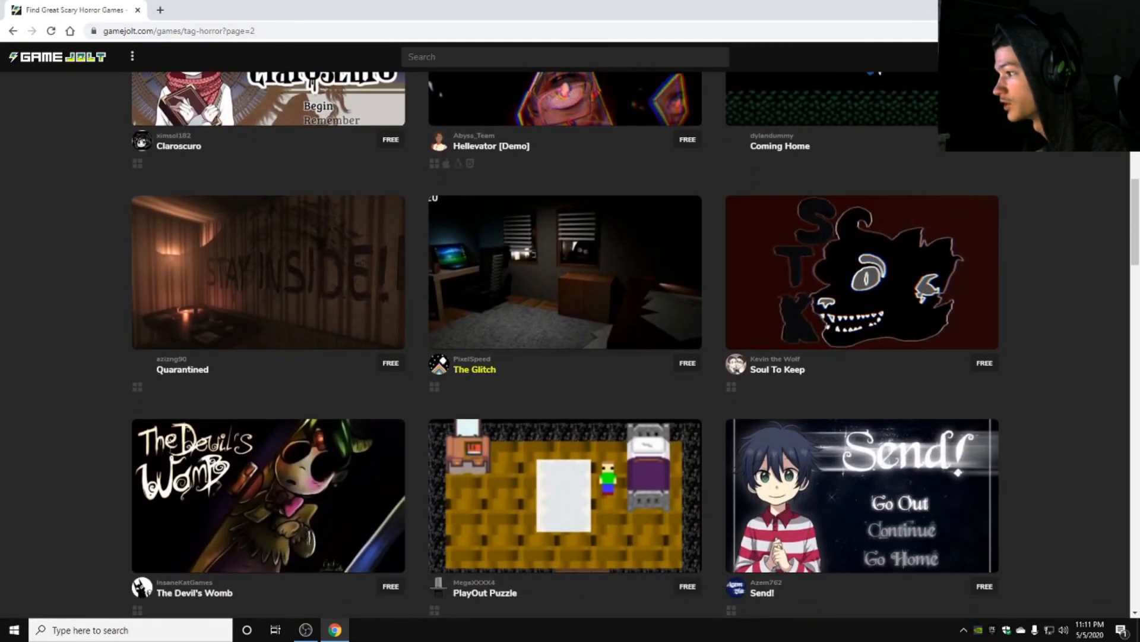